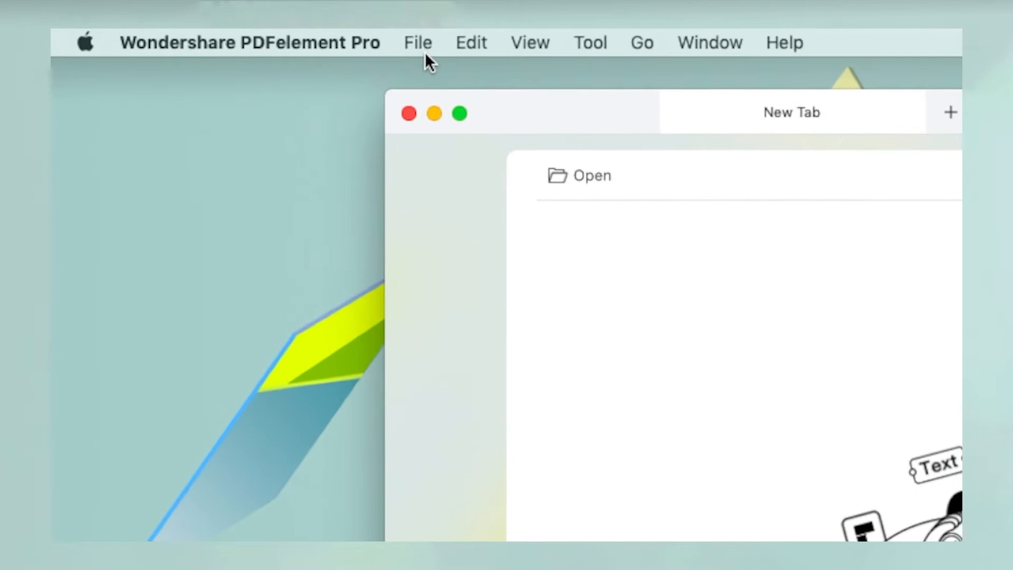
Choose File > New > From File to browse the Desktop's files
{"action": "left_click", "coordinate": [418, 43]}
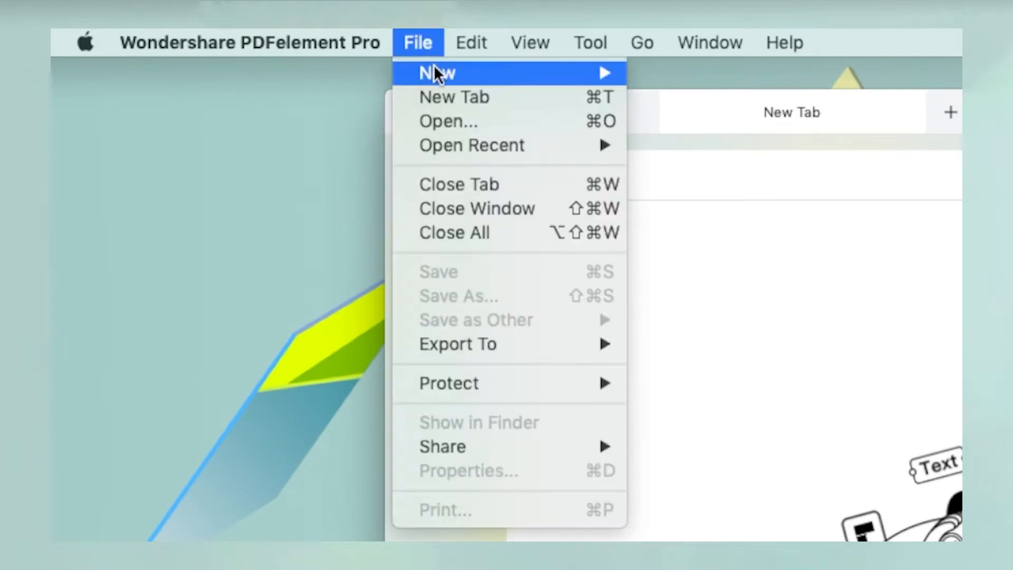
{"action": "left_click", "coordinate": [447, 121]}
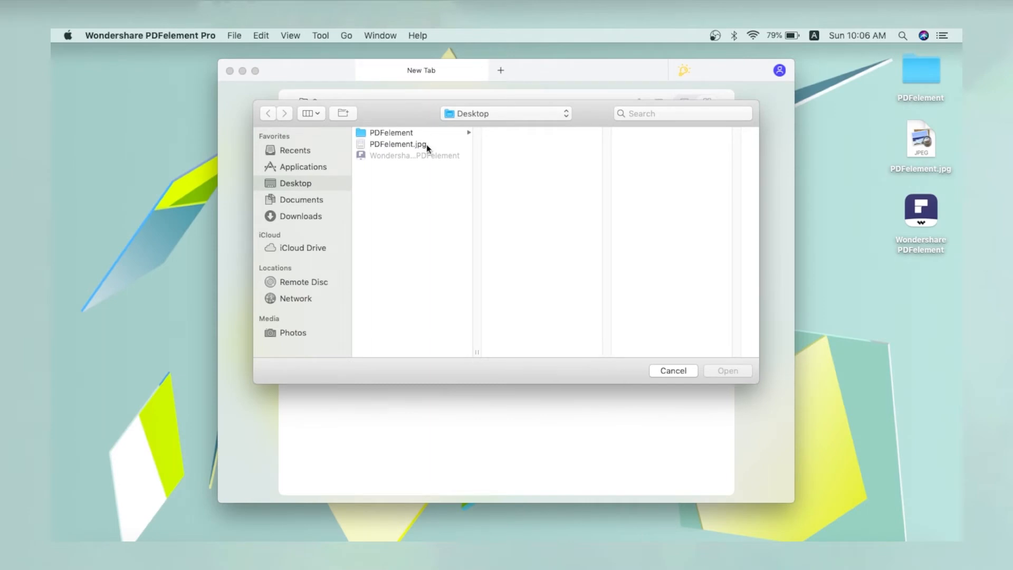
Open PDFelement.jpg as the new PDF document CreatePDF_PDFelement_13
{"action": "left_click", "coordinate": [396, 144]}
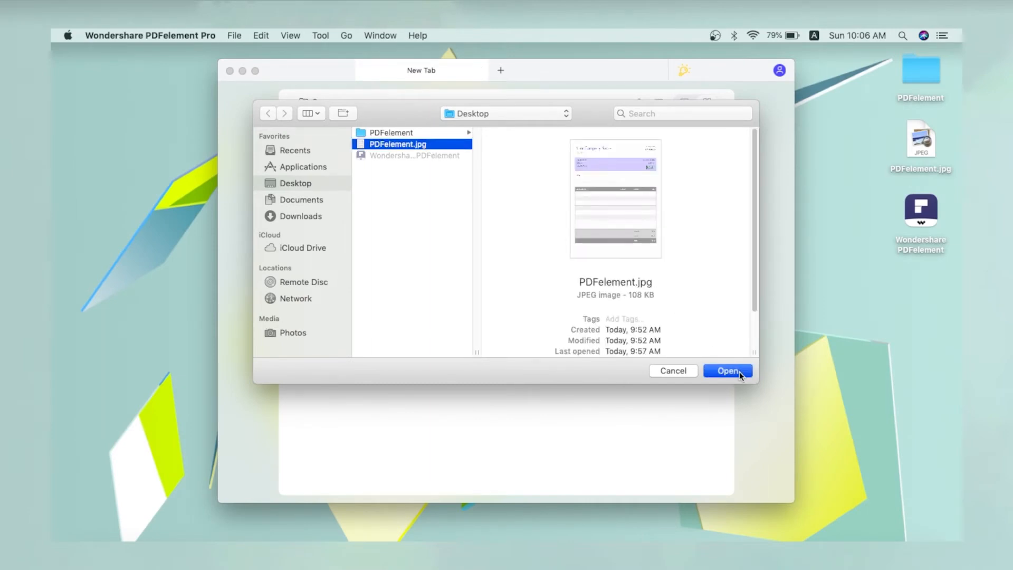
{"action": "left_click", "coordinate": [728, 370]}
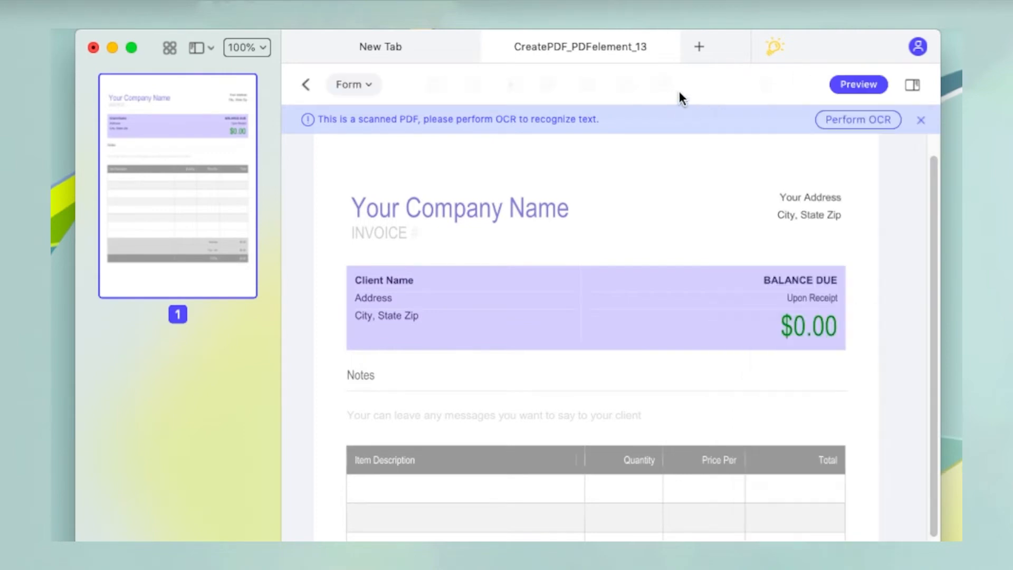
{"action": "left_click", "coordinate": [679, 95]}
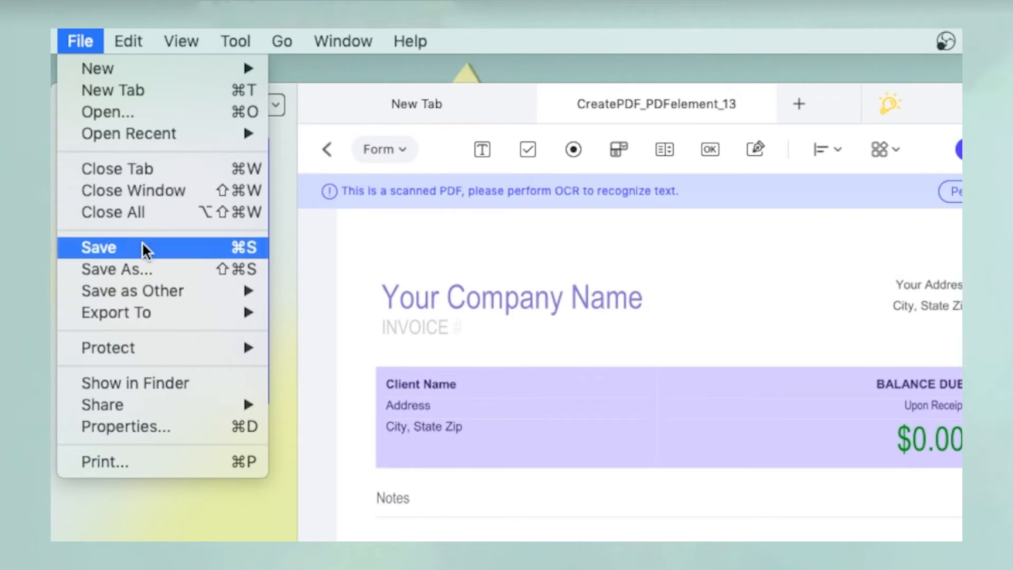
Save CreatePDF_PDFelement_13.pdf to the Desktop
{"action": "left_click", "coordinate": [98, 247]}
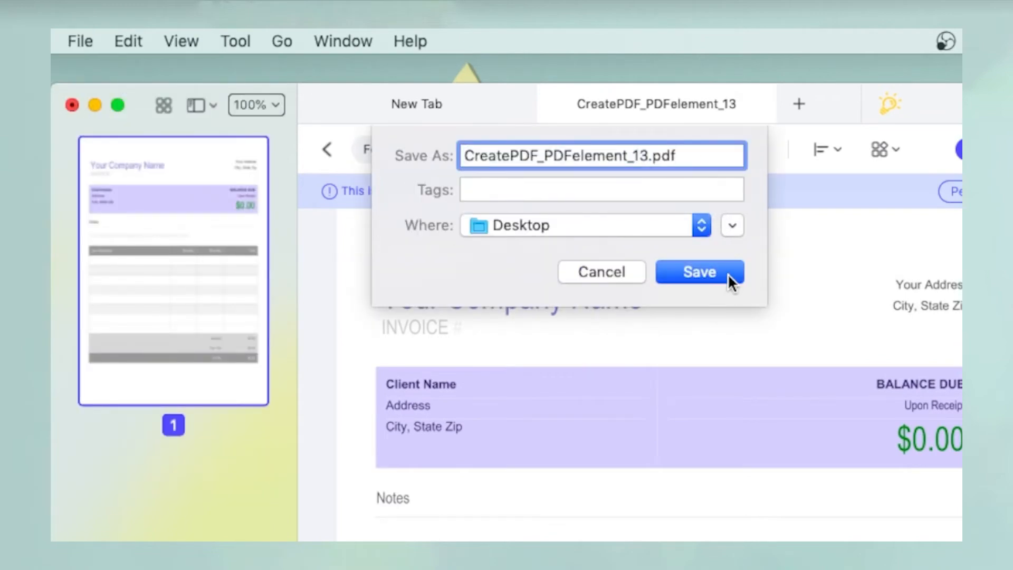
{"action": "left_click", "coordinate": [700, 272]}
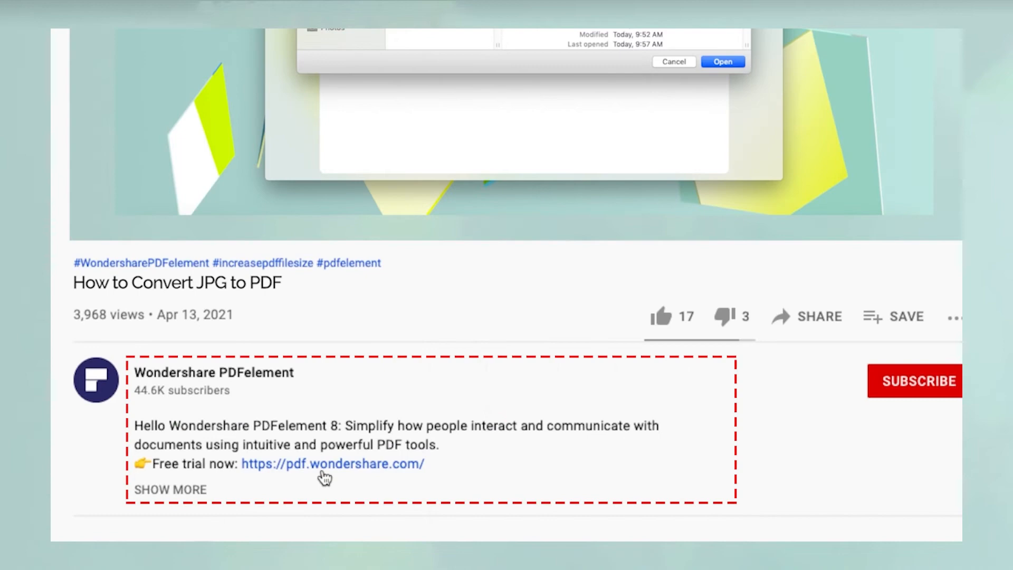
Like the How to Convert JPG to PDF video, raising likes to 18, and subscribe to the channel
{"action": "left_click", "coordinate": [324, 464]}
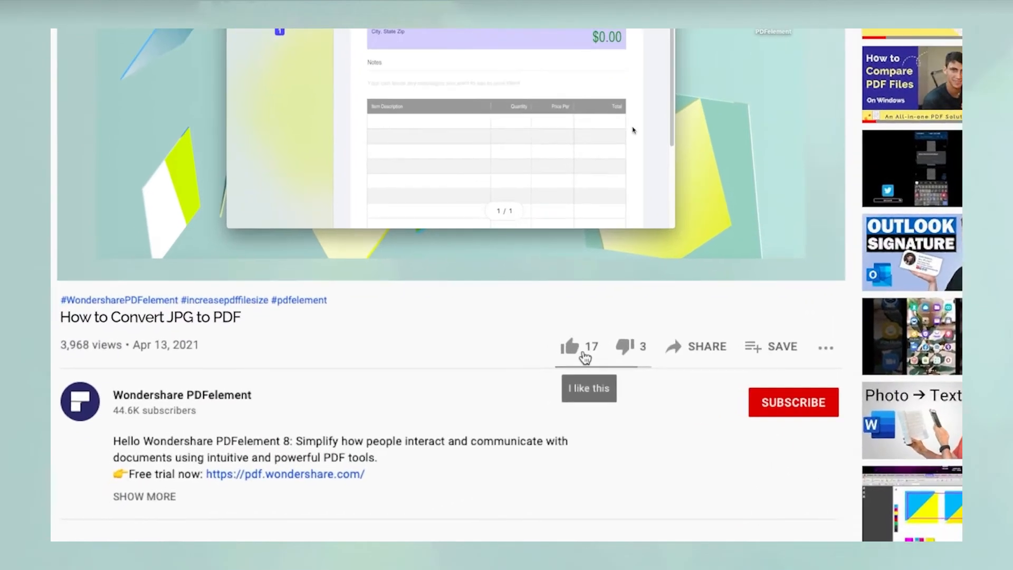
{"action": "left_click", "coordinate": [570, 346]}
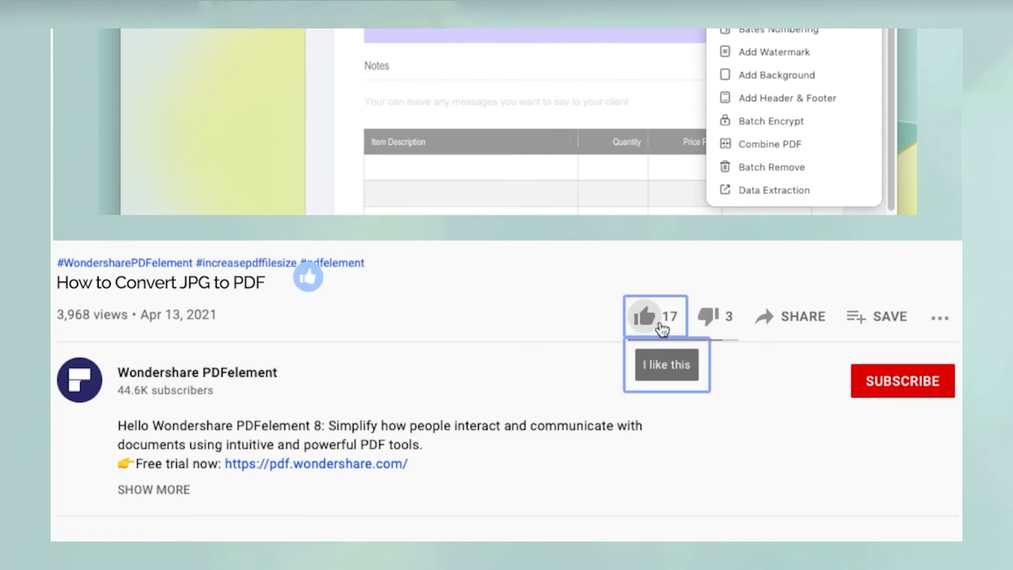
{"action": "left_click", "coordinate": [902, 380]}
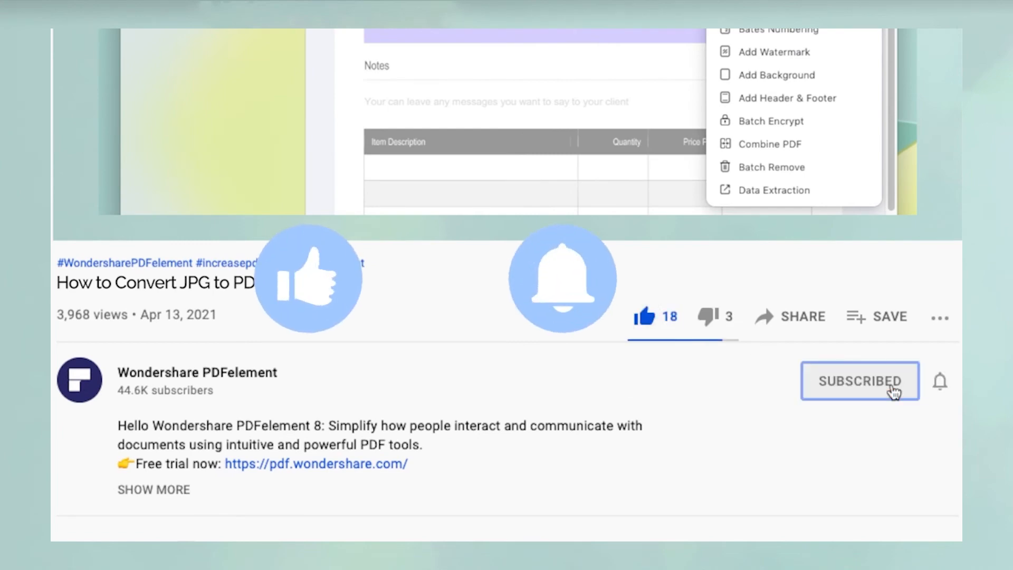